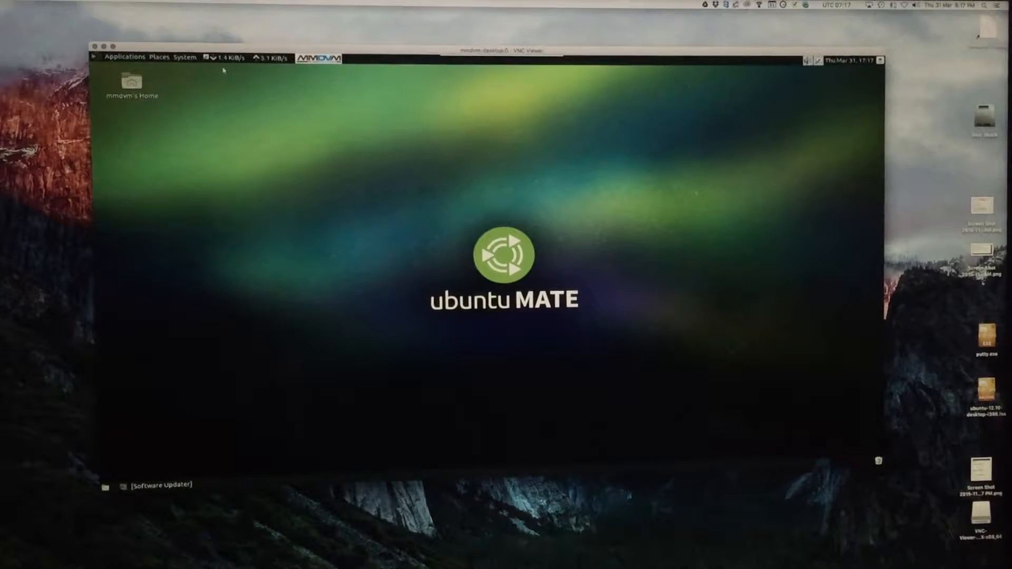
# Show the remote MATE Applications menu's ham radio category listing MMDVM and DStarRepeater tools.
pyautogui.click(122, 56)
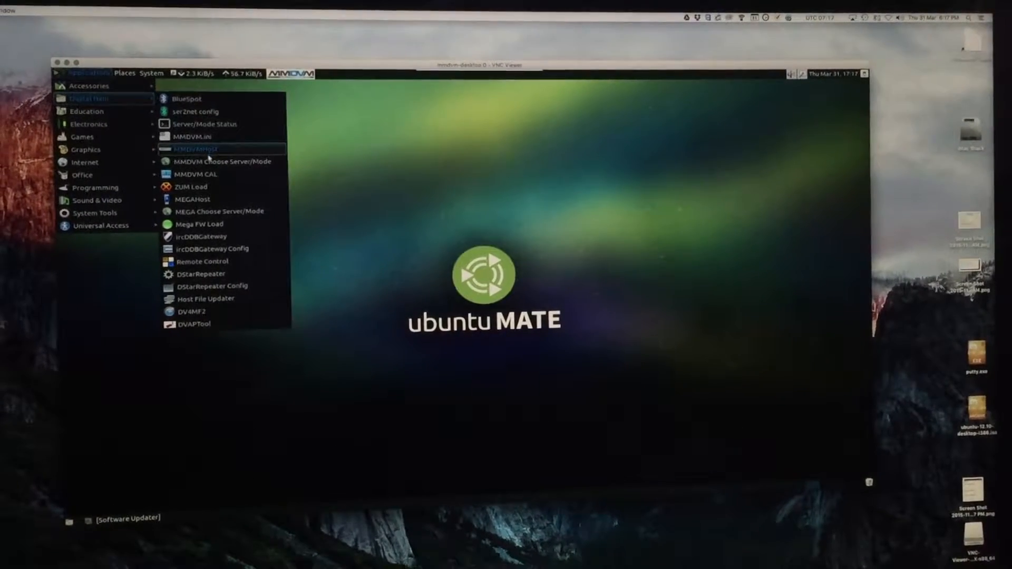
pyautogui.moveTo(222, 163)
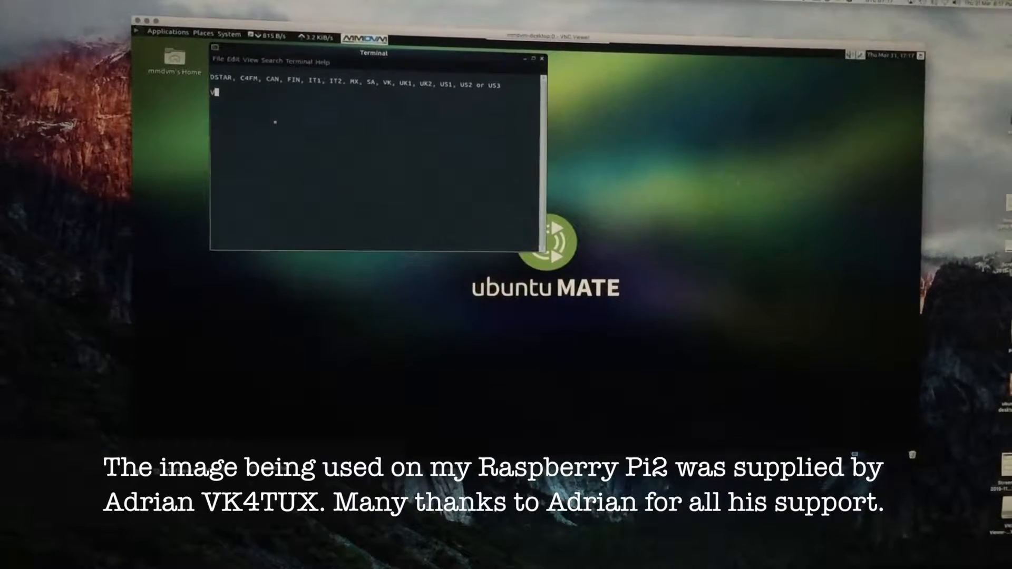
# Enter VK at the terminal's server prompt to select the Brandmeister VK server.
pyautogui.write('K')
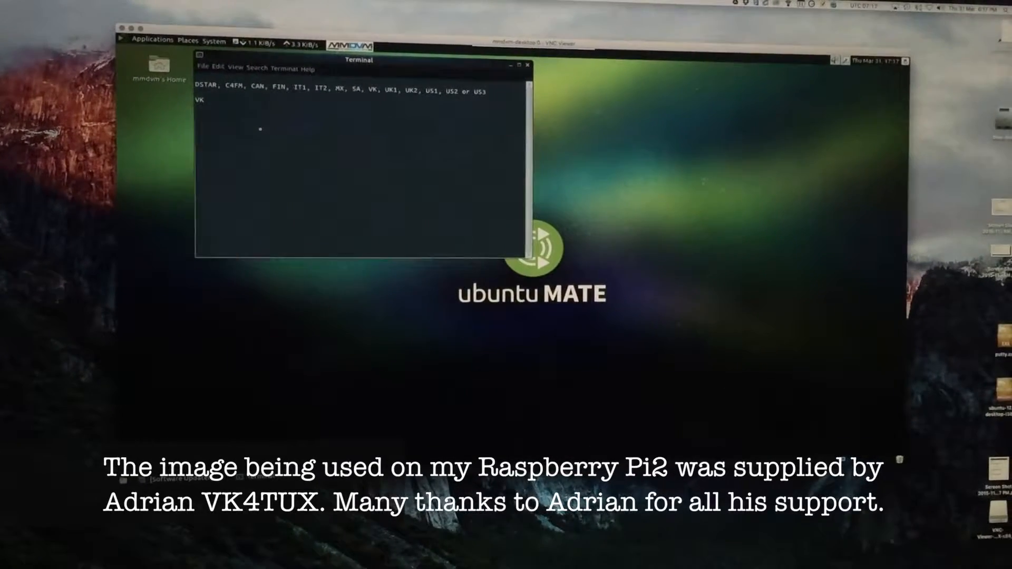